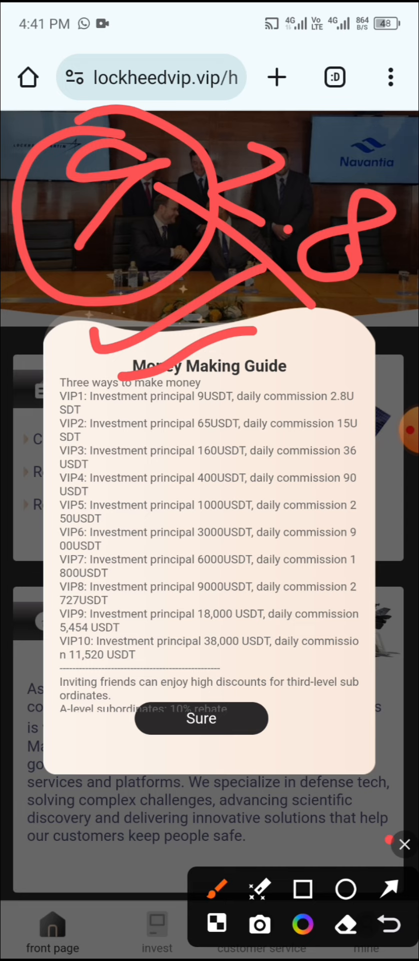
- Dismiss the Money Making Guide popup and open the USDT recharge page with its deposit address
{"action": "left_click", "coordinate": [384, 923]}
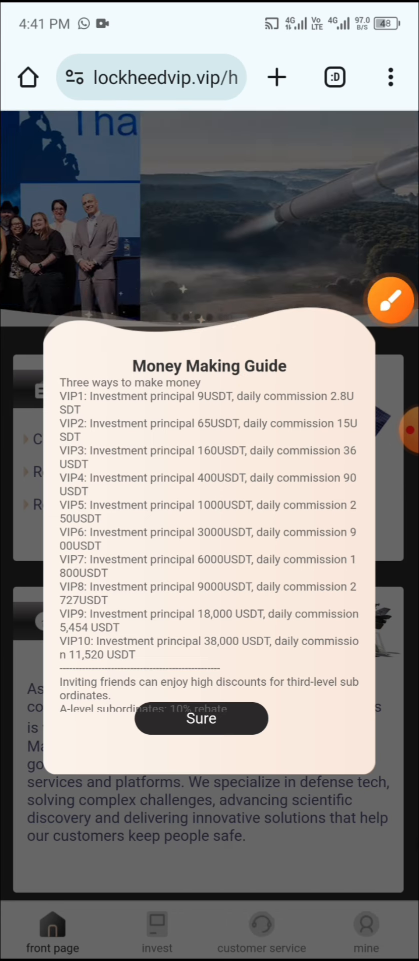
{"action": "left_click", "coordinate": [201, 717]}
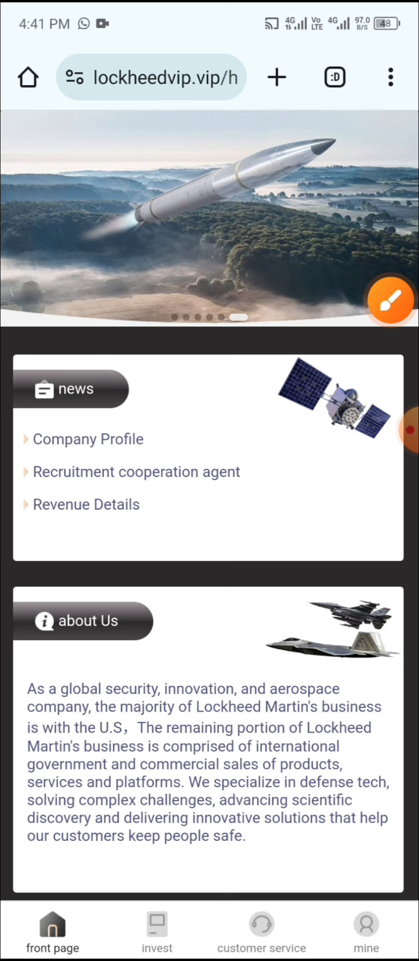
{"action": "left_click", "coordinate": [390, 300]}
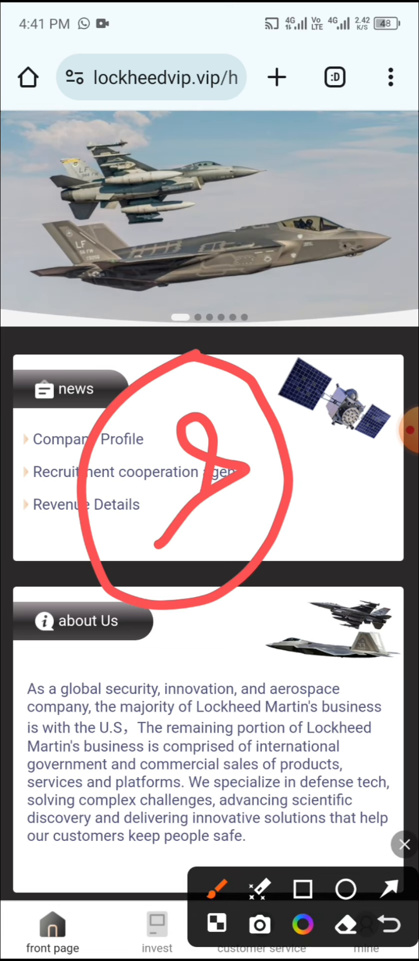
{"action": "left_click", "coordinate": [366, 931]}
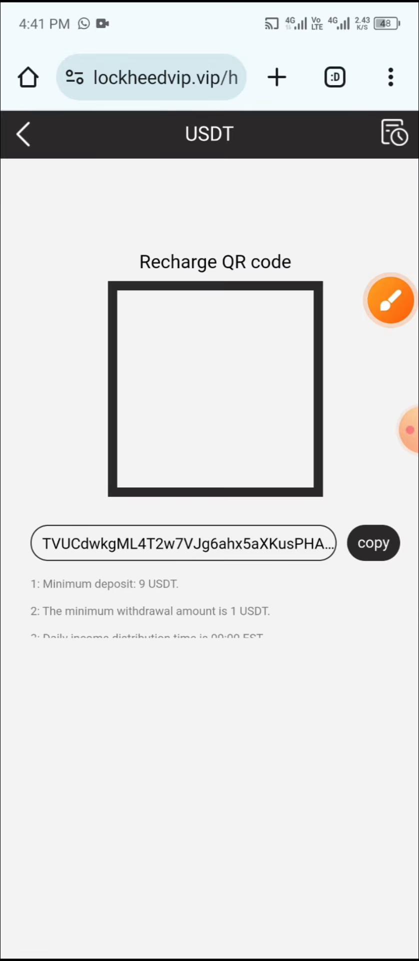
- Check the VIP plan list showing VIP1 owned, then view the account's $2.80 withdrawable balance
{"action": "left_click", "coordinate": [390, 300]}
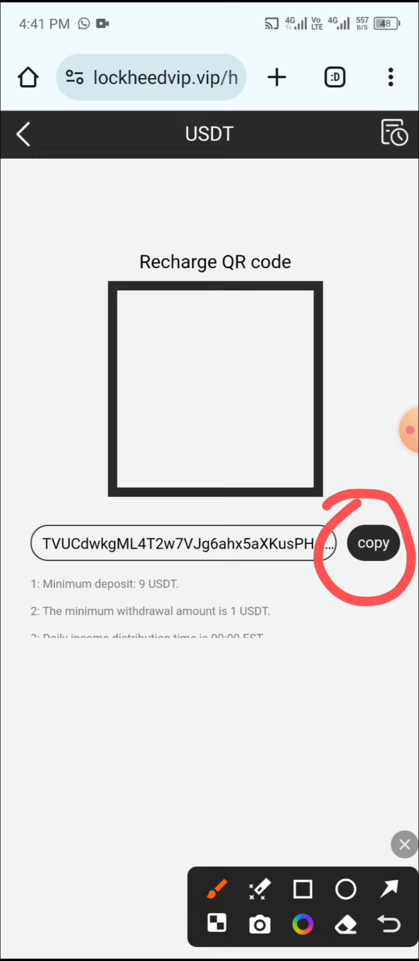
{"action": "left_click", "coordinate": [389, 887]}
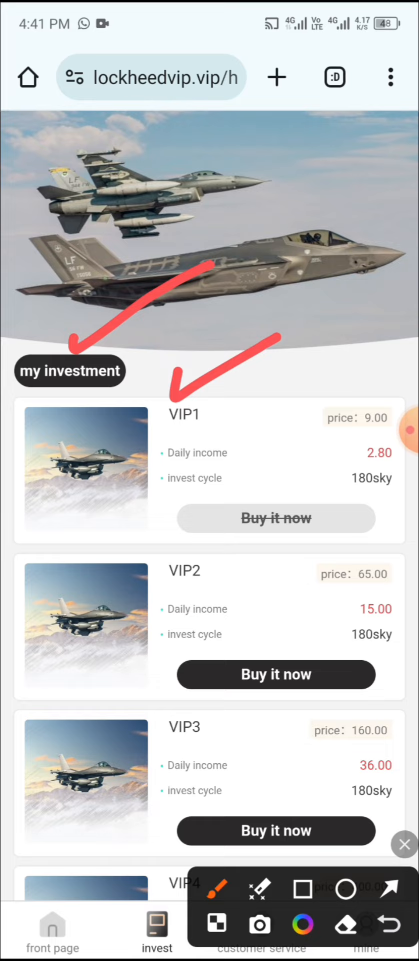
{"action": "left_click", "coordinate": [404, 844]}
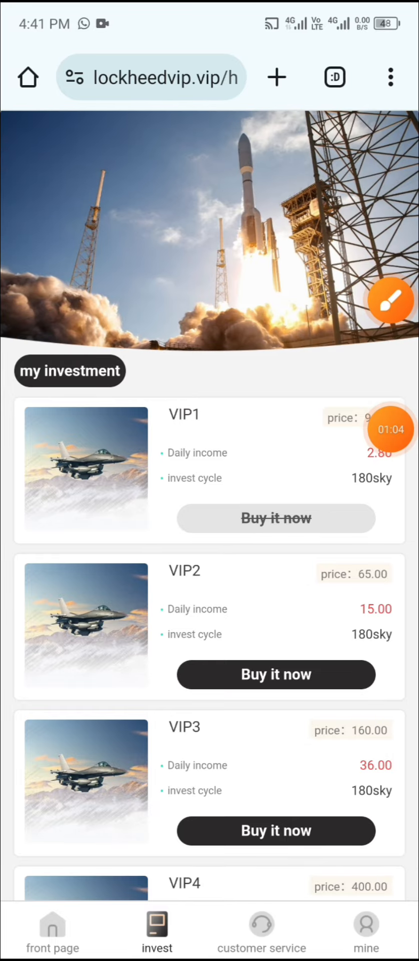
{"action": "left_click", "coordinate": [390, 300]}
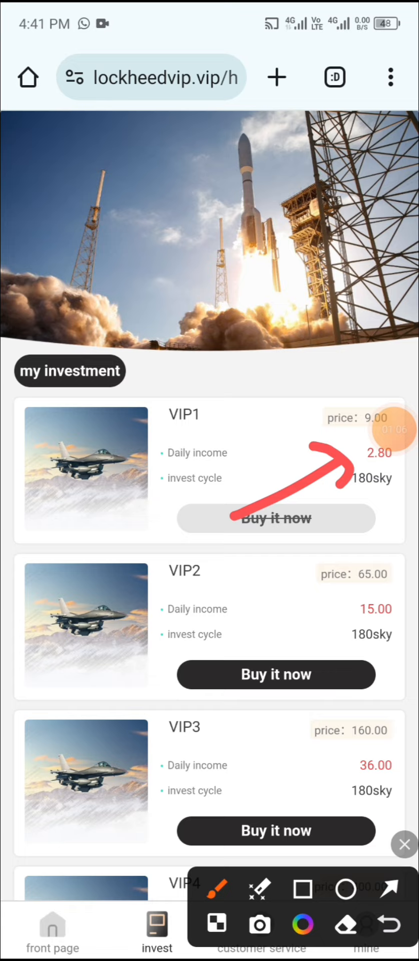
{"action": "left_click", "coordinate": [366, 931]}
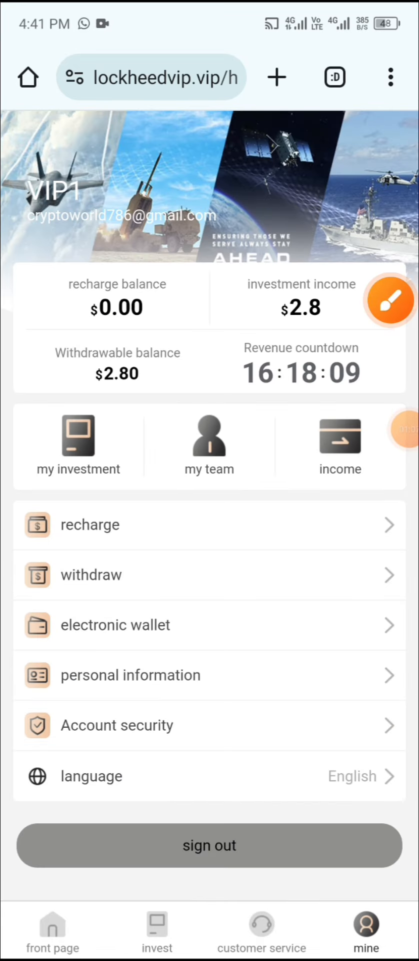
{"action": "left_click", "coordinate": [52, 931]}
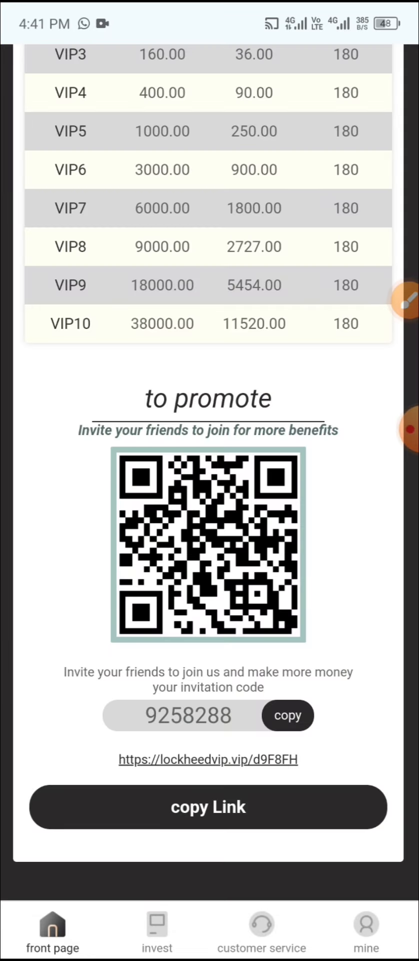
{"action": "left_click", "coordinate": [403, 298]}
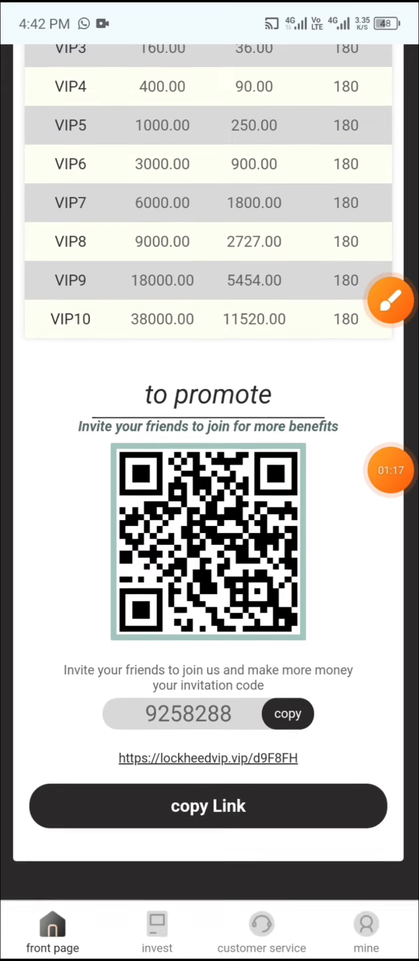
{"action": "left_click", "coordinate": [366, 931]}
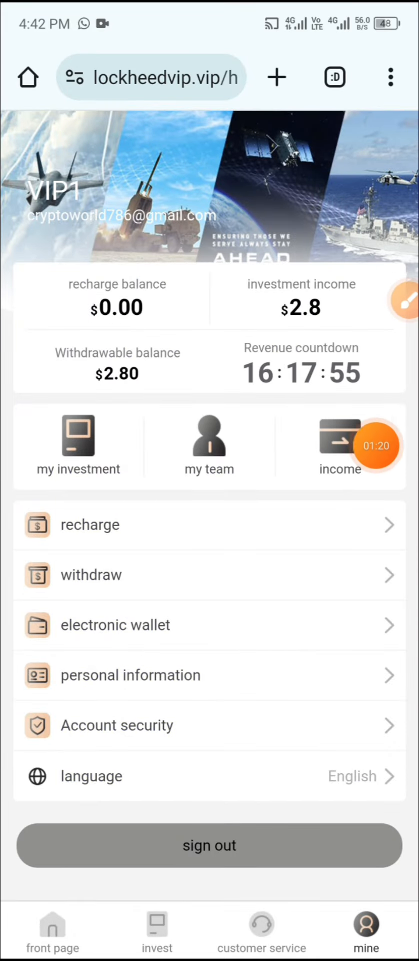
{"action": "left_click", "coordinate": [209, 442]}
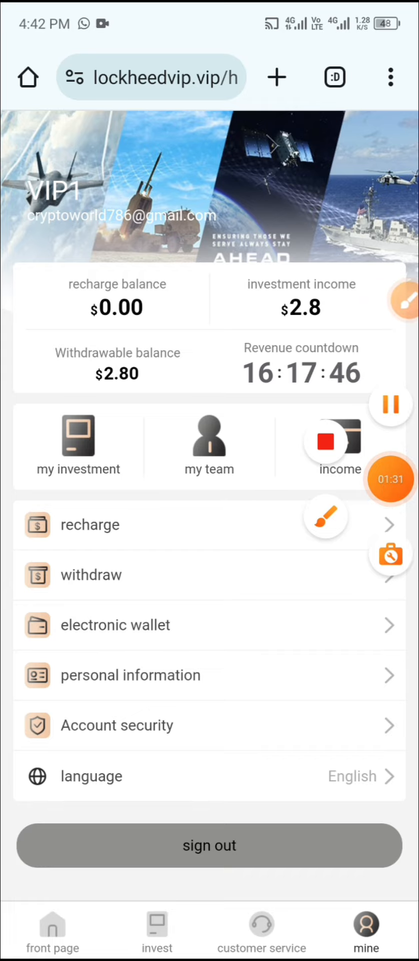
- Attempt a withdrawal and follow the unbound e-wallet prompt to the wallet page
{"action": "left_click", "coordinate": [91, 574]}
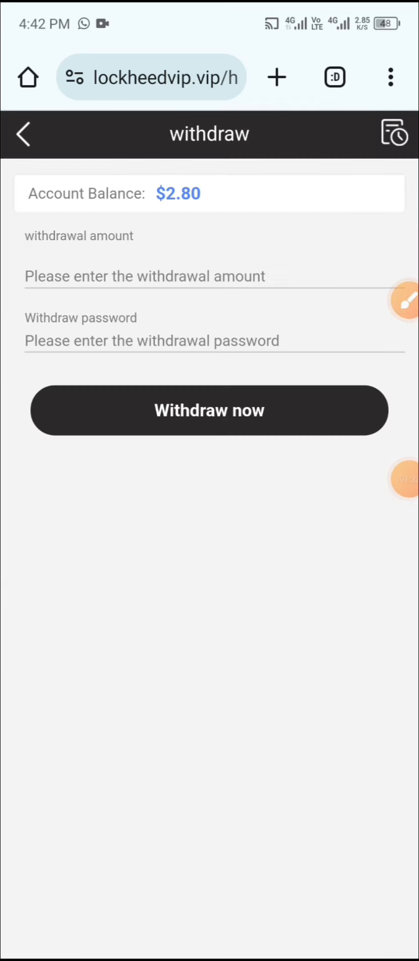
{"action": "left_click", "coordinate": [209, 410]}
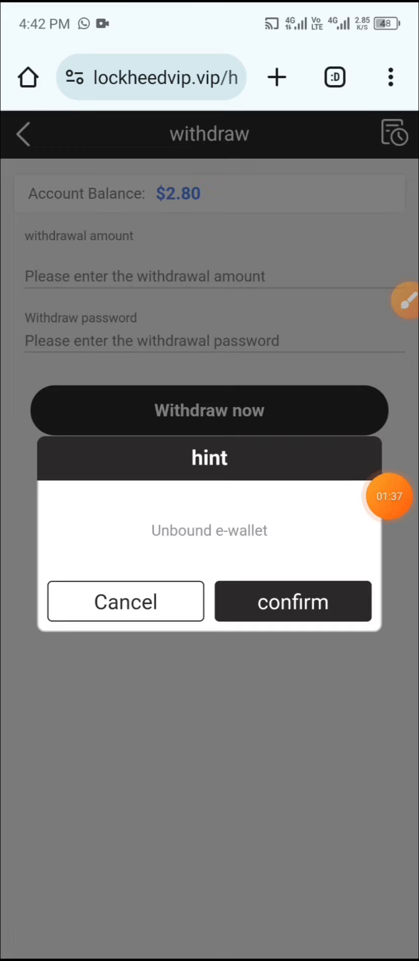
{"action": "left_click", "coordinate": [293, 601]}
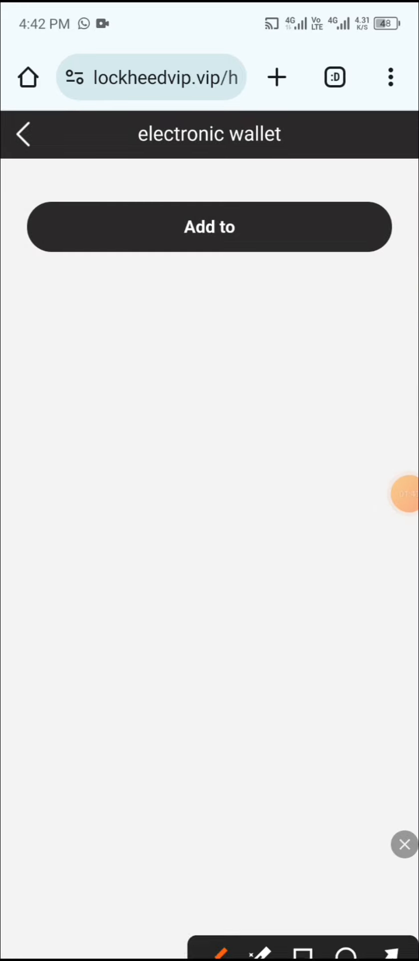
- Add and save a USDT TRC20 wallet address as the withdrawal method
{"action": "left_click", "coordinate": [210, 226]}
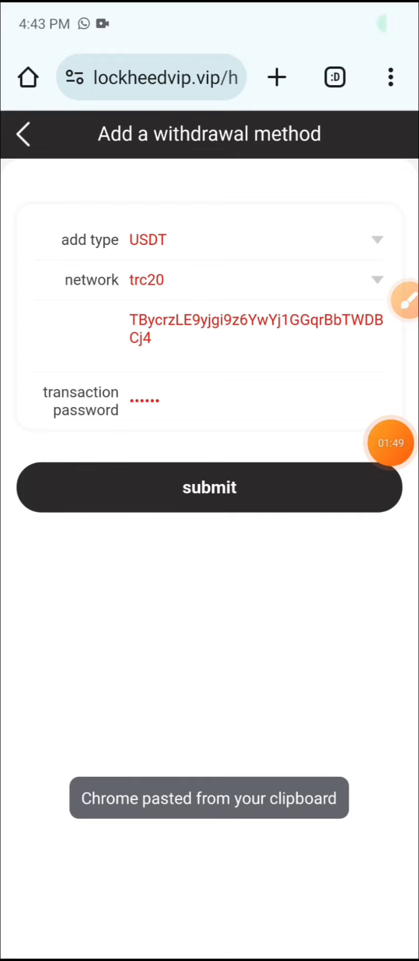
{"action": "left_click", "coordinate": [209, 487]}
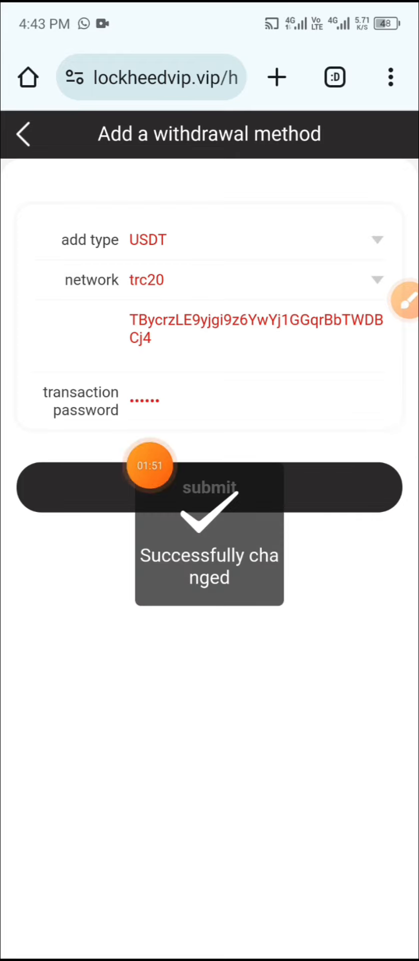
{"action": "left_click", "coordinate": [209, 486]}
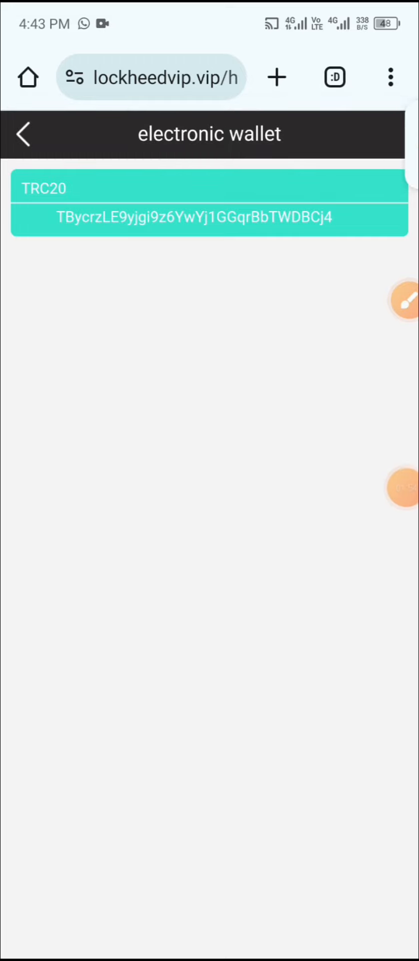
- Withdraw the full 2.80 balance, confirm $0.00 remains, and view the Withdrawals record
{"action": "left_click", "coordinate": [23, 134]}
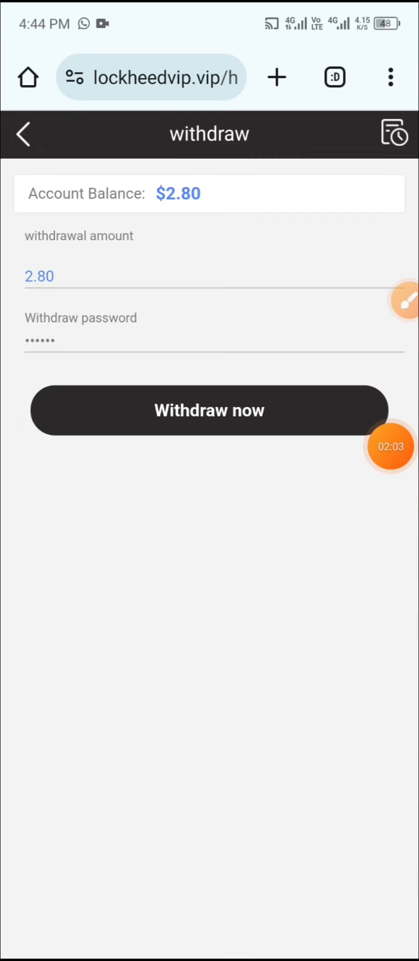
{"action": "left_click", "coordinate": [210, 410]}
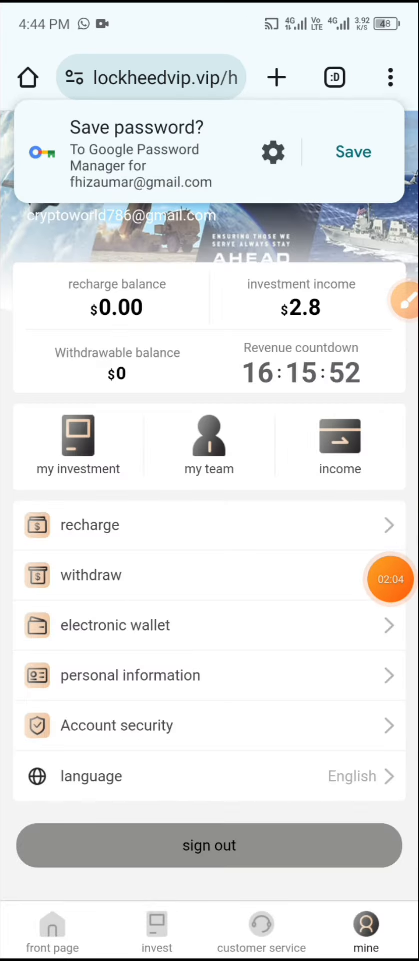
{"action": "left_click", "coordinate": [90, 574]}
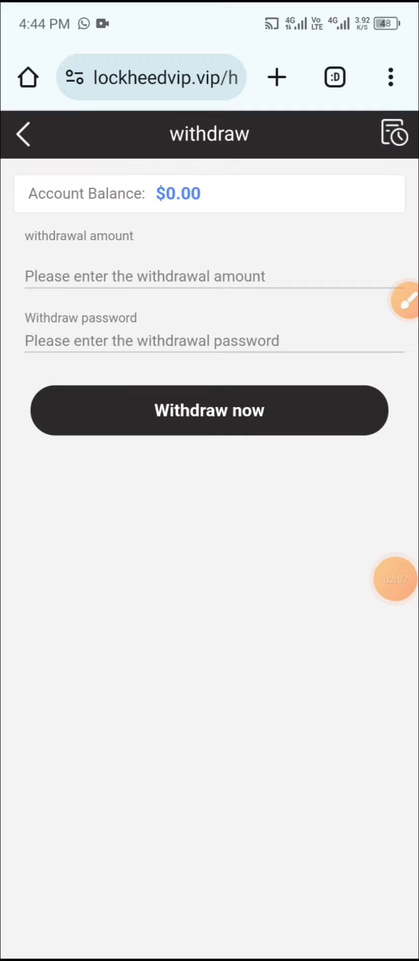
{"action": "left_click", "coordinate": [393, 134]}
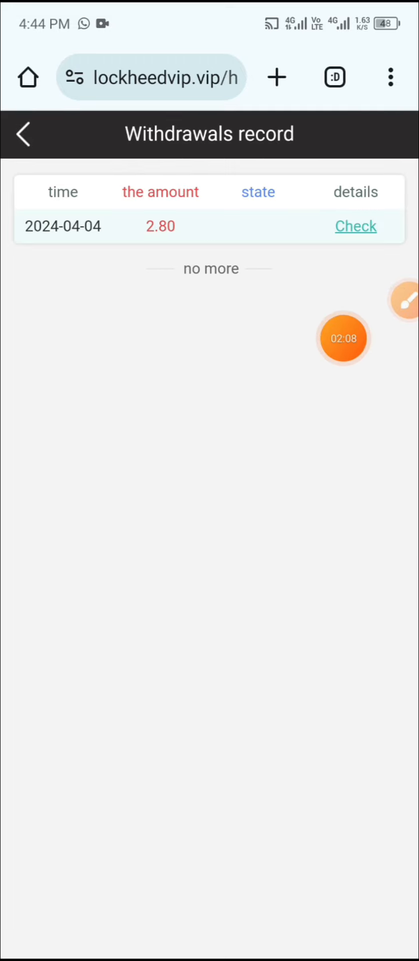